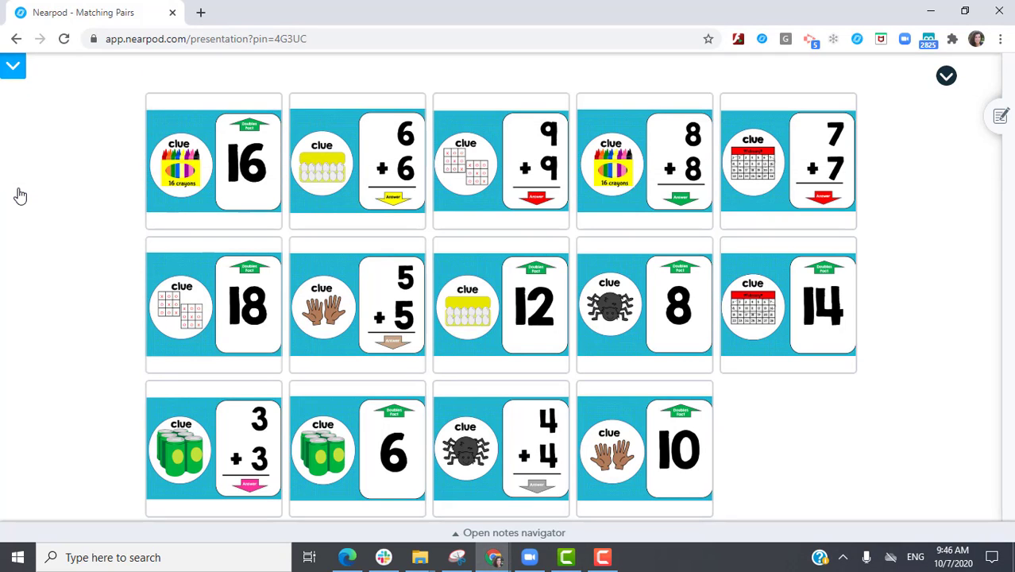
In the student game, match the 3+3 card with 6, then pick the 10 card.
click(213, 448)
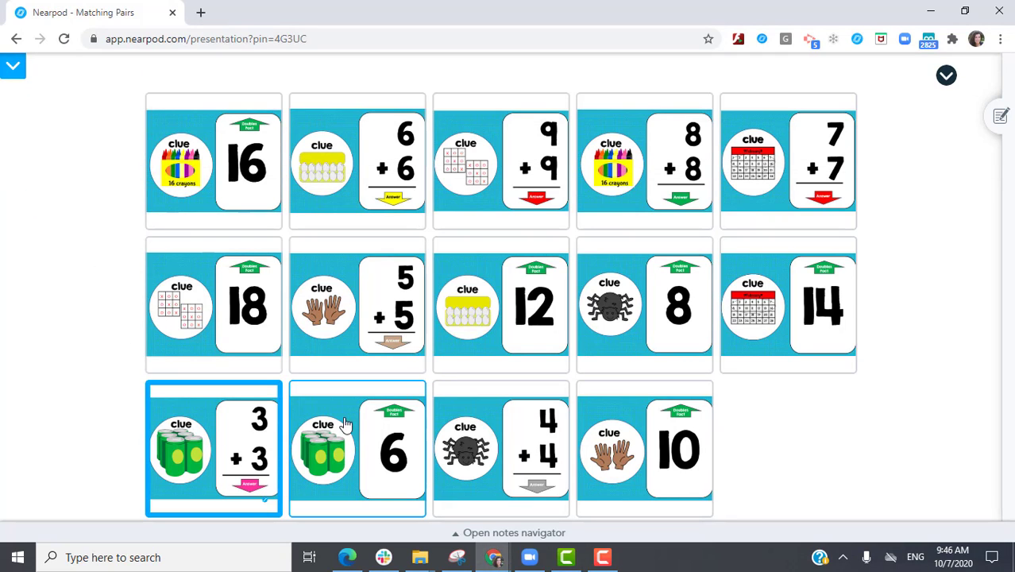
click(358, 447)
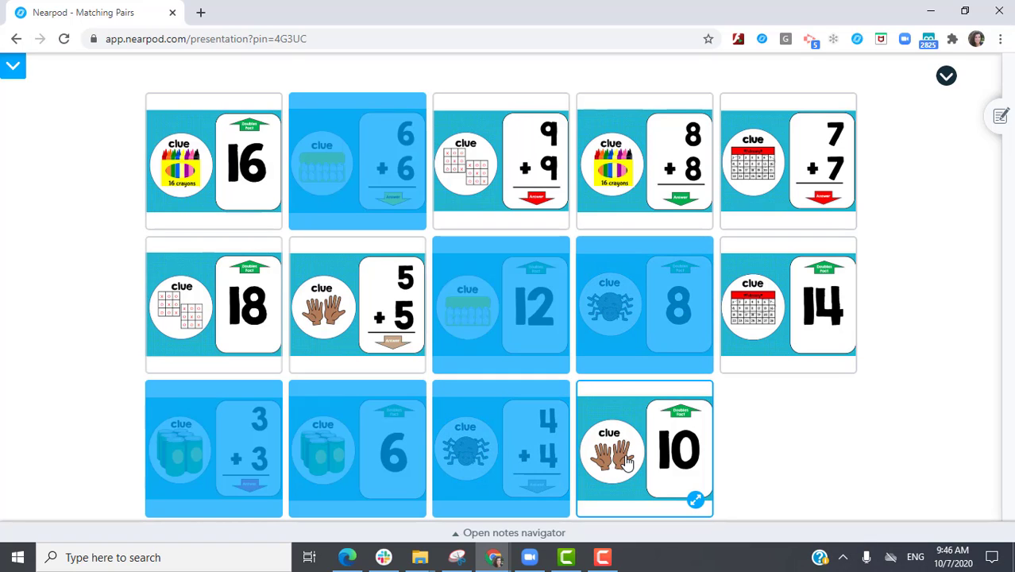
click(788, 304)
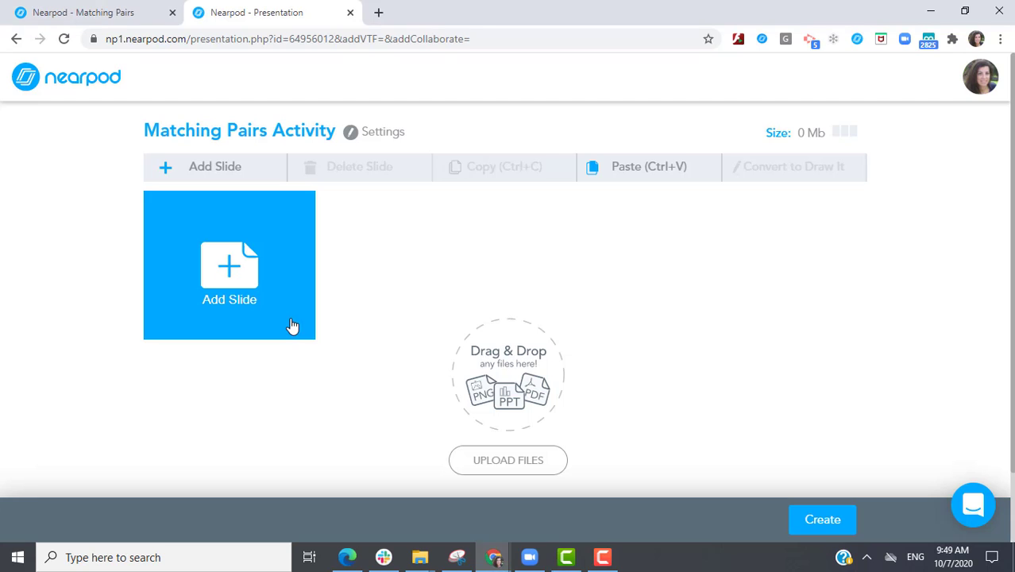
Add a new slide and choose Matching Pairs from the Activities types.
click(229, 270)
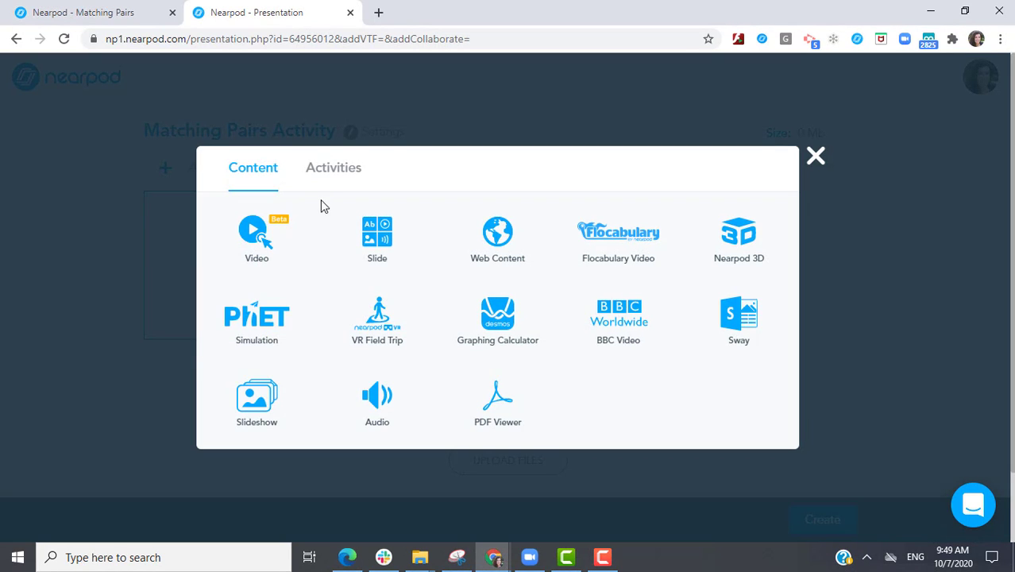
click(333, 168)
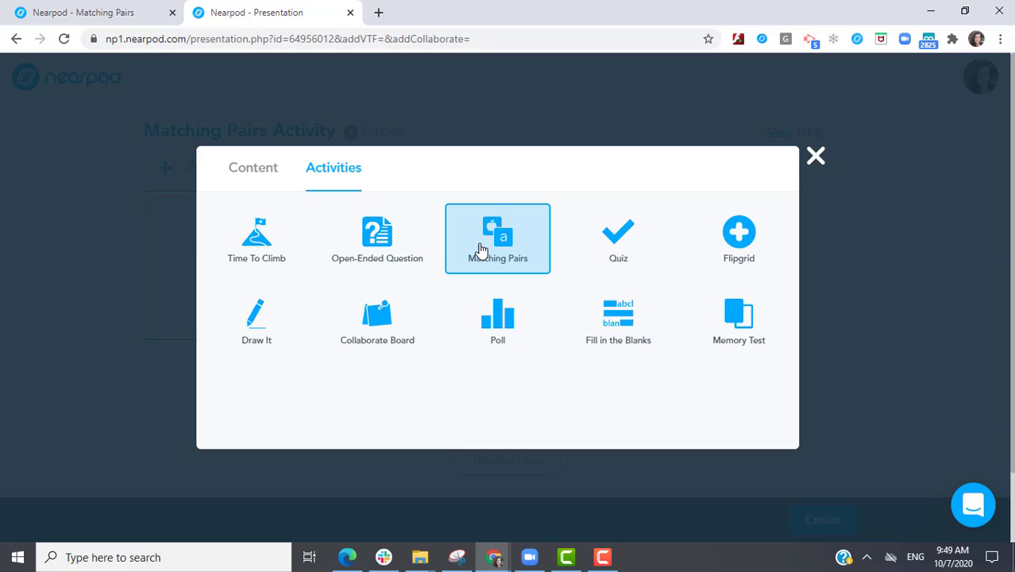
click(497, 238)
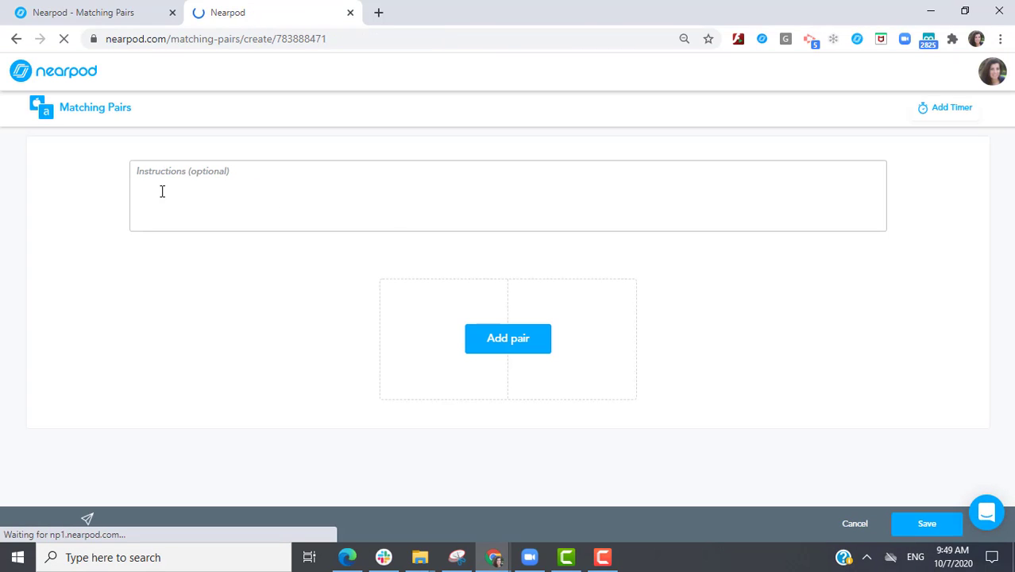
Create pairs, entering 2+2 as the first problem and 4+4 as the third.
click(507, 339)
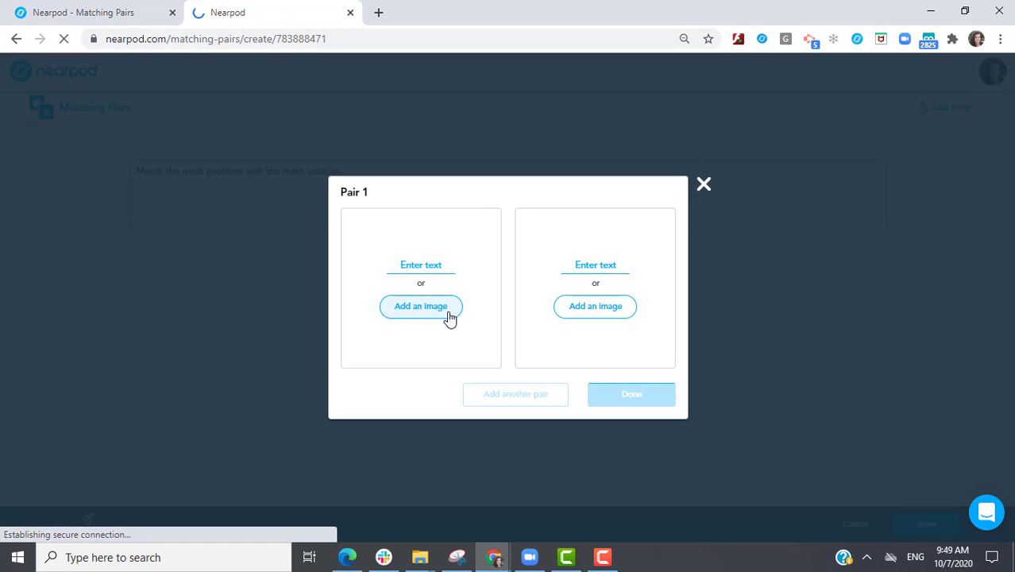
text(2+2)
text(3+3)
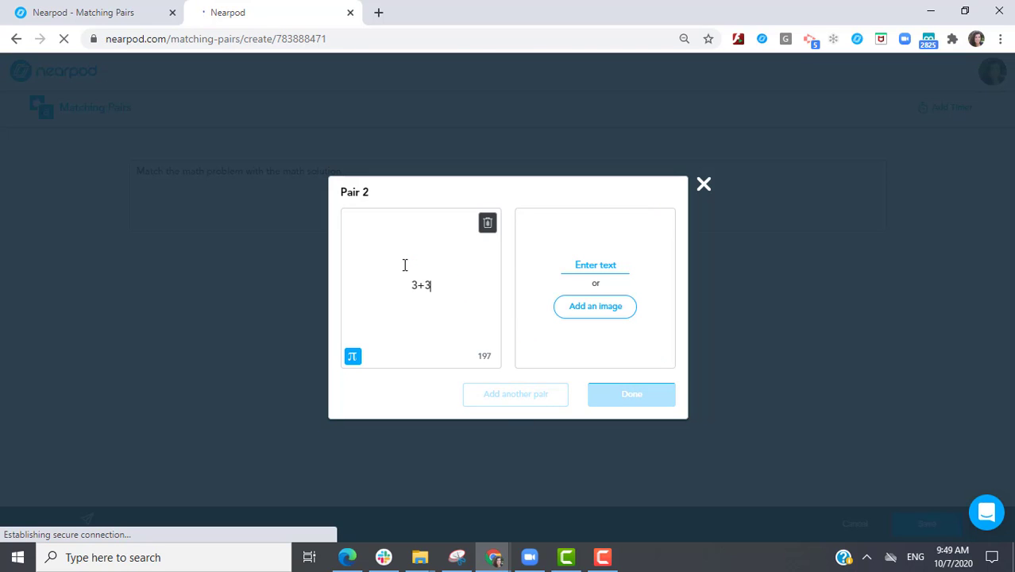
click(516, 394)
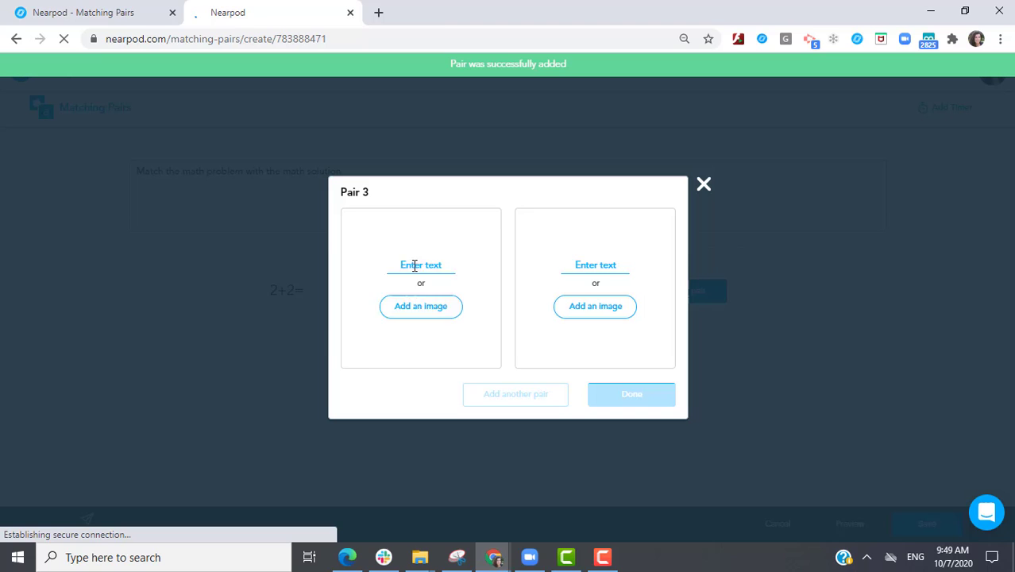
text(4+4)
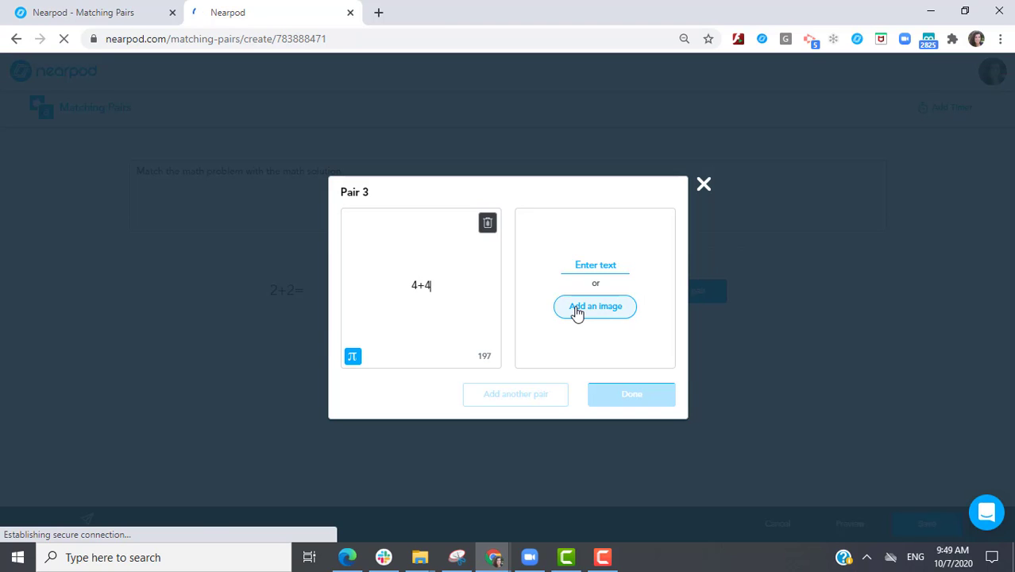
Add image answers for 4+4 and 5+5 (searching for 10), then finish.
click(595, 306)
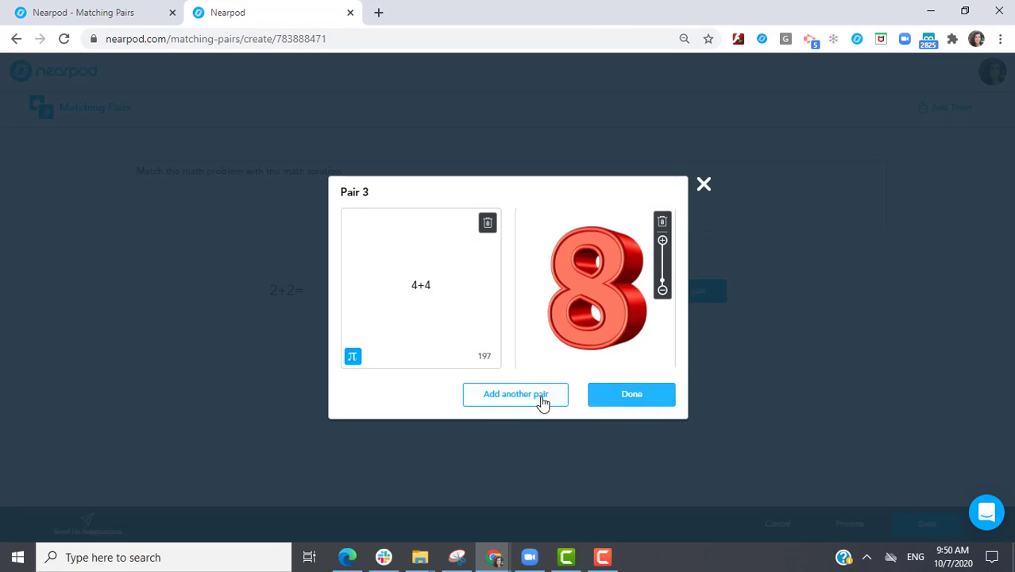
click(515, 394)
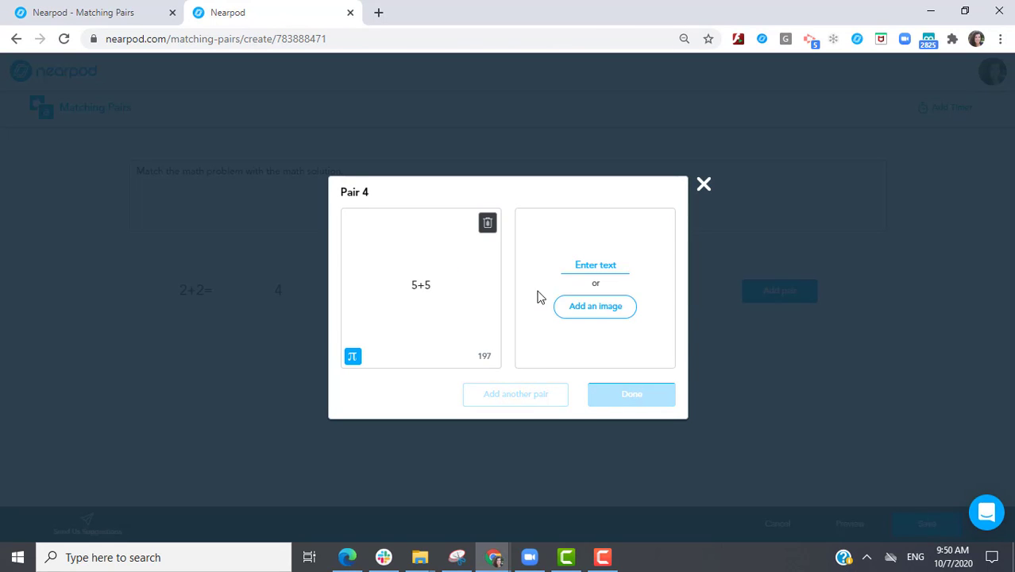
click(595, 307)
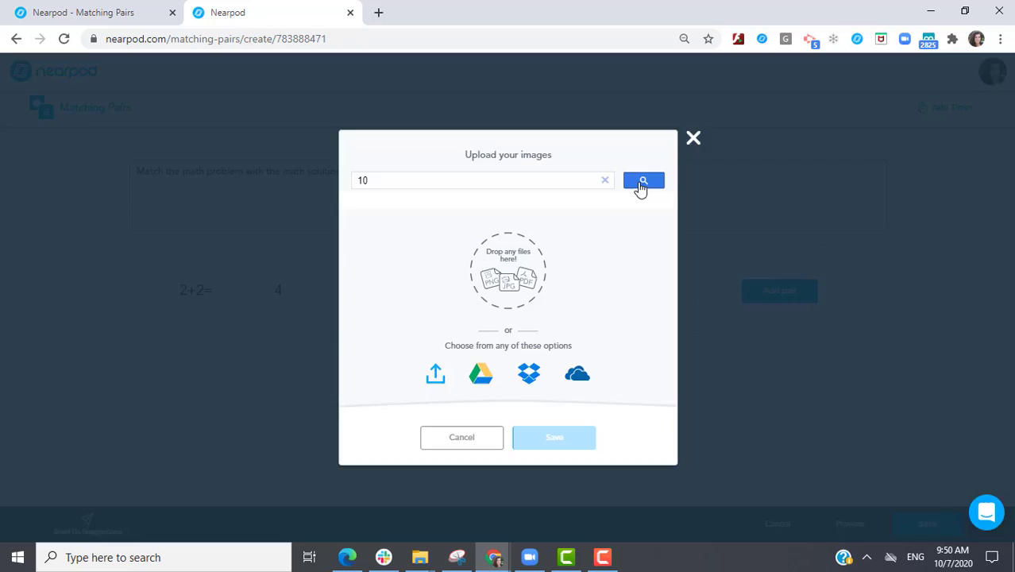
click(643, 180)
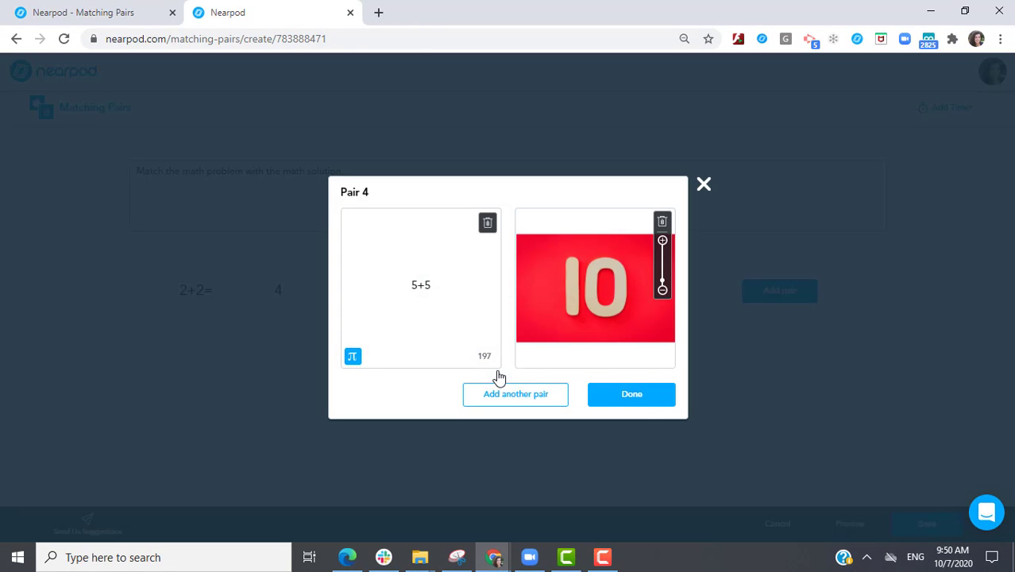
click(631, 394)
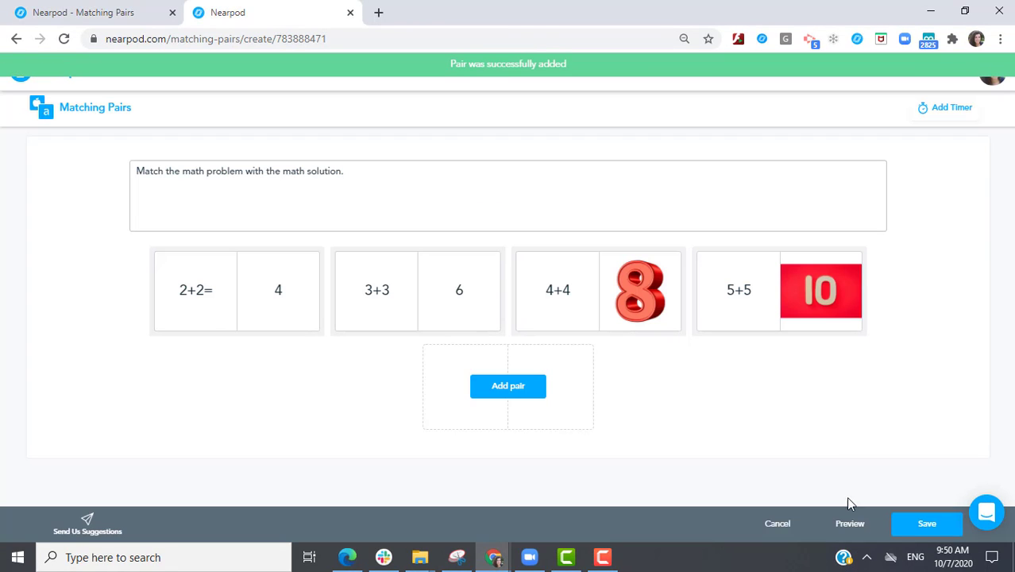